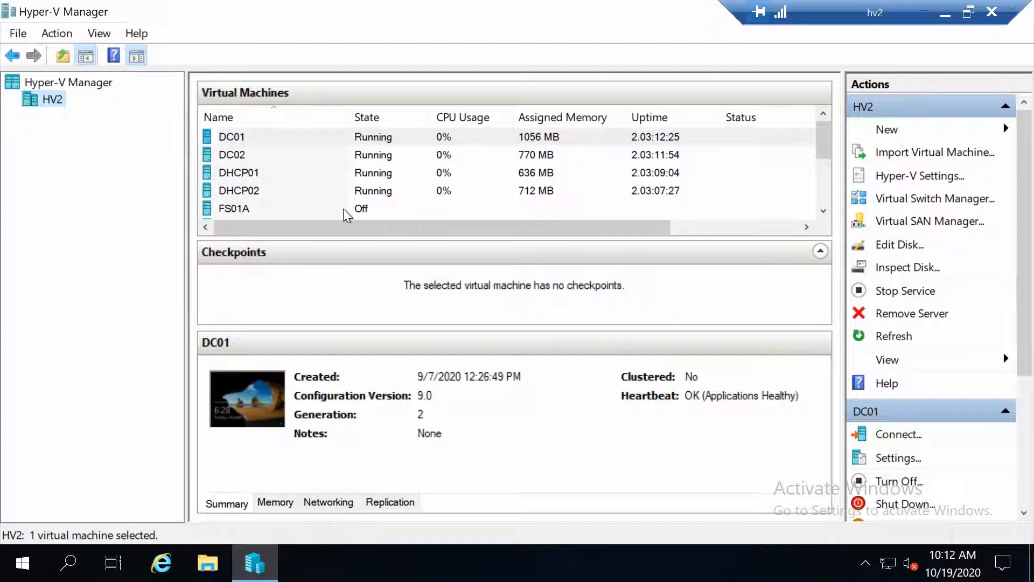
Start the New Virtual Machine Wizard from host HV2 and name the machine HVS01
right_click(52, 99)
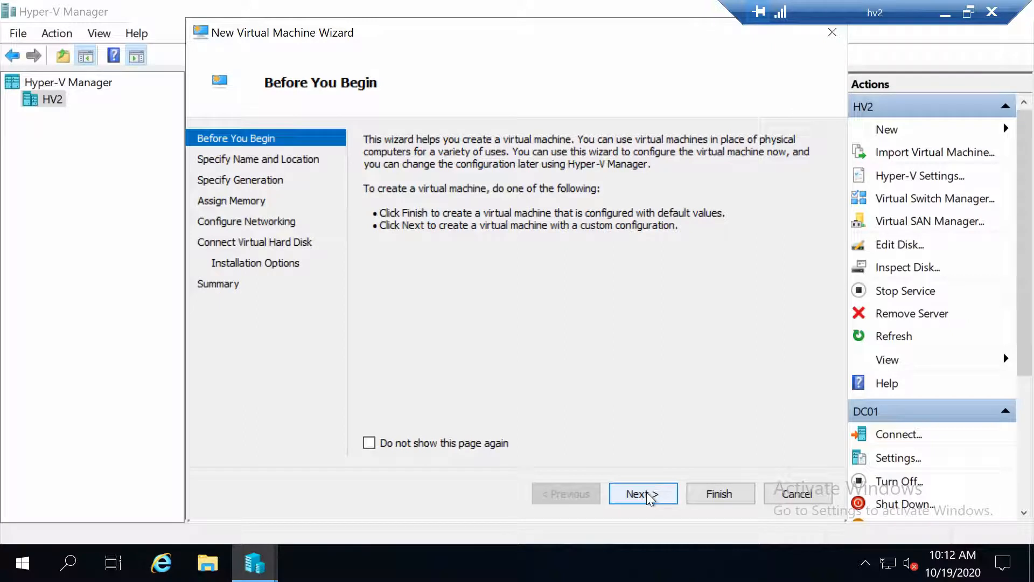
click(642, 493)
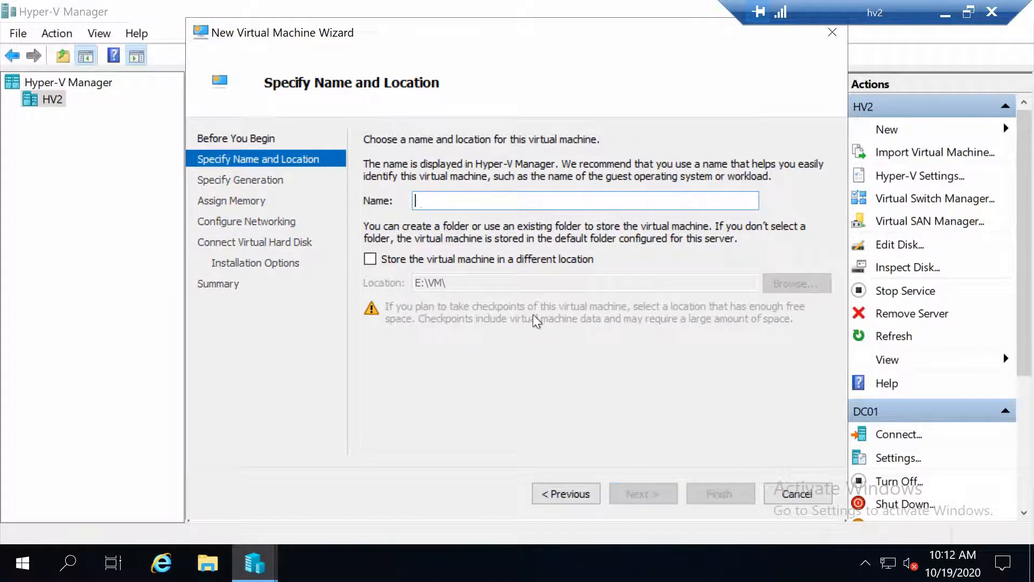
text(HV5)
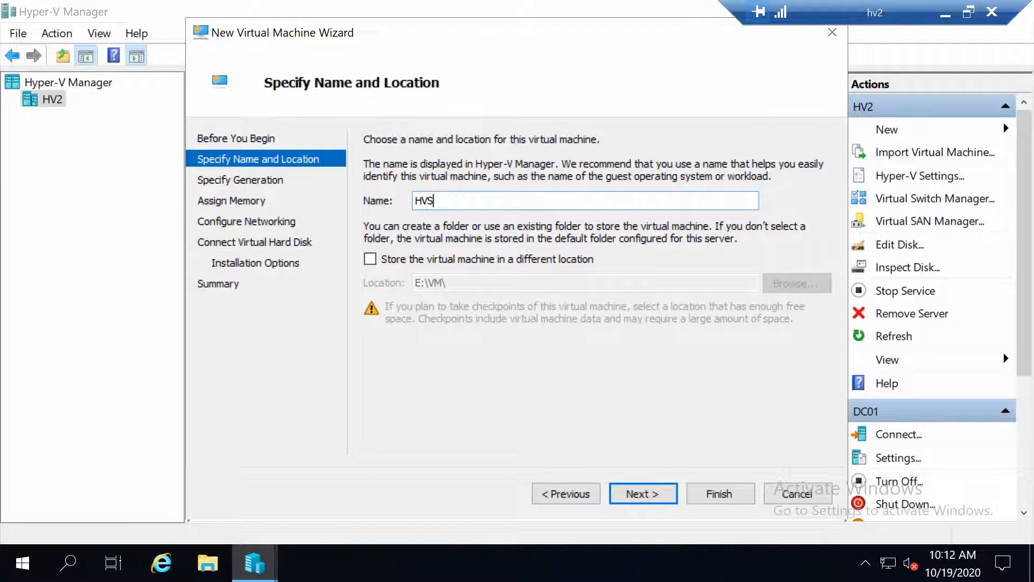
text(01)
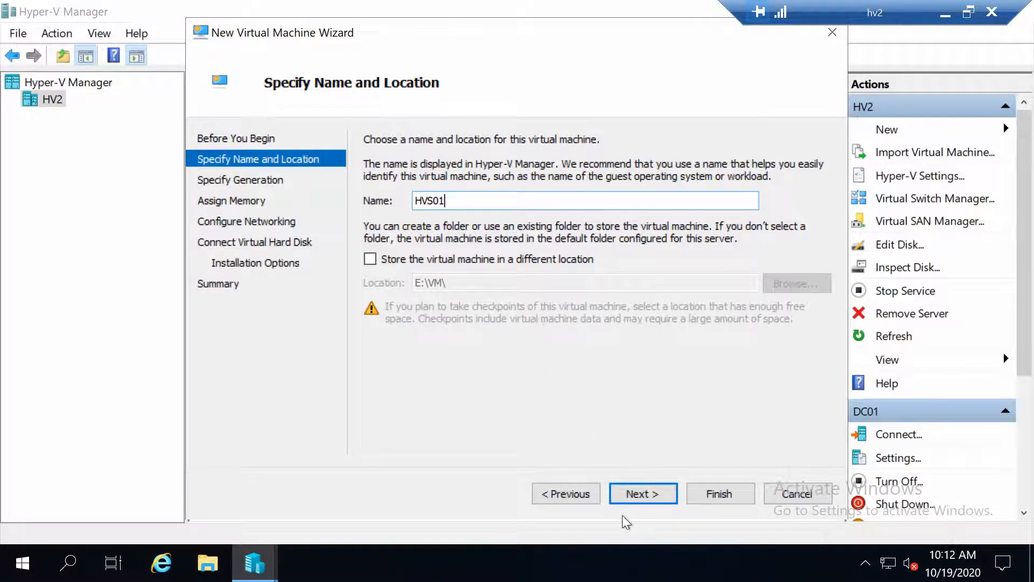
Choose Generation 2, 4096 MB startup memory and the 192.168.10.X network connection
click(642, 493)
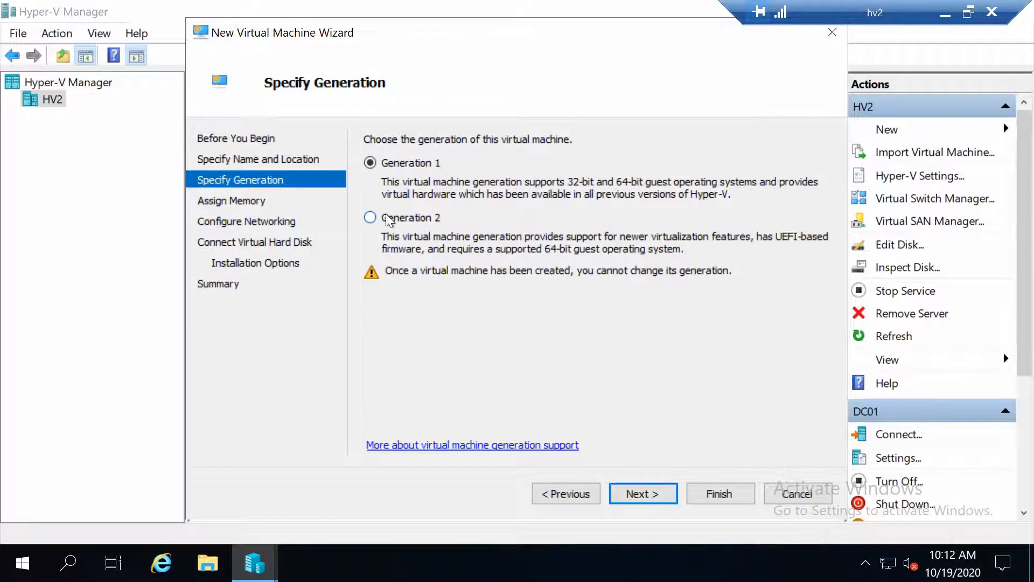
click(642, 494)
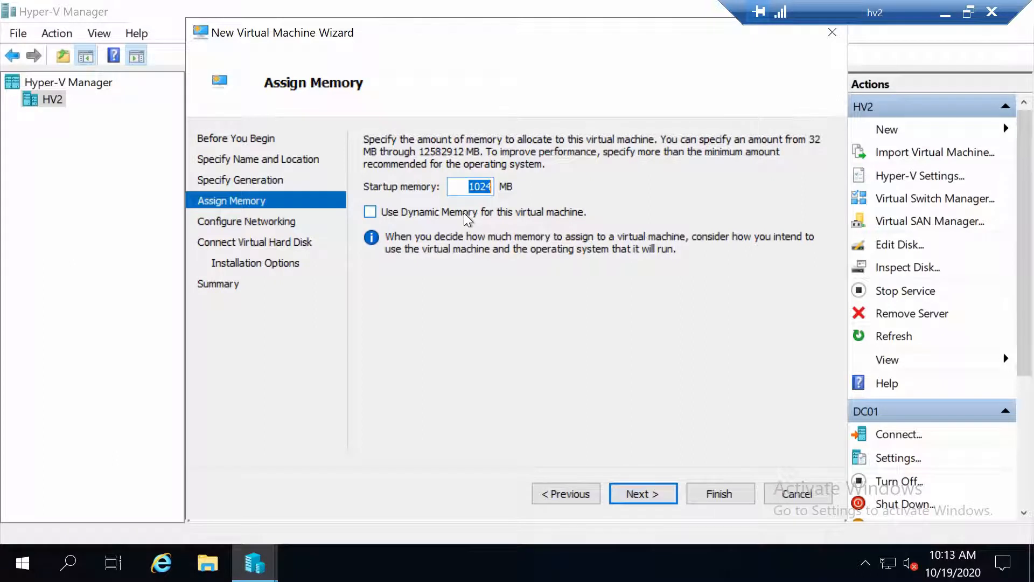
text(4096)
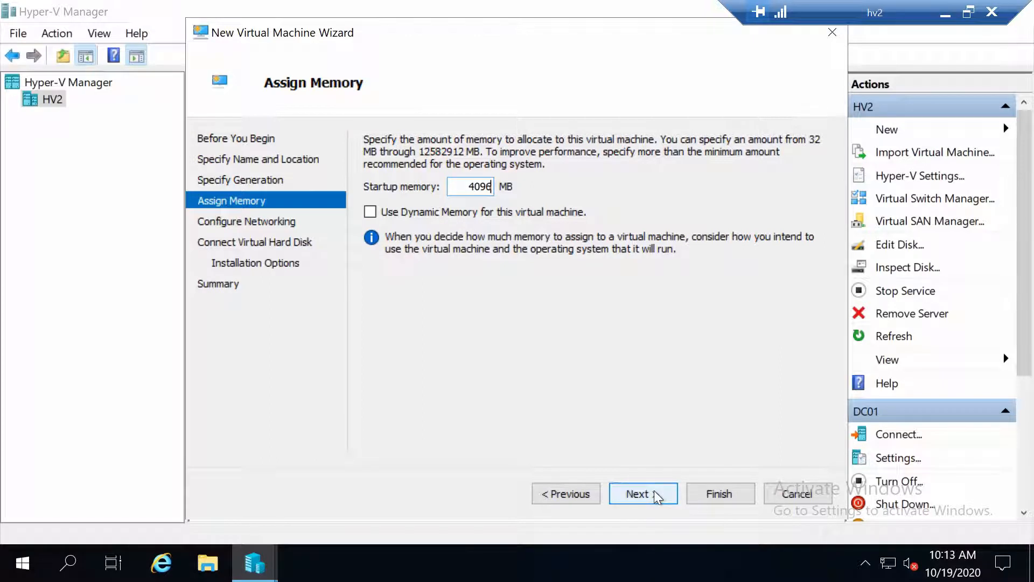
click(642, 494)
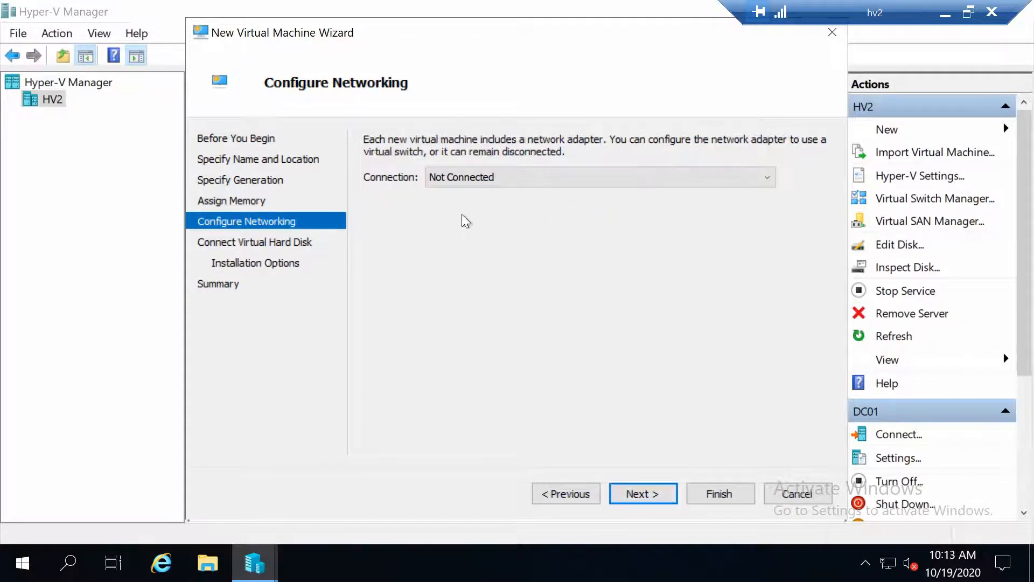
click(599, 176)
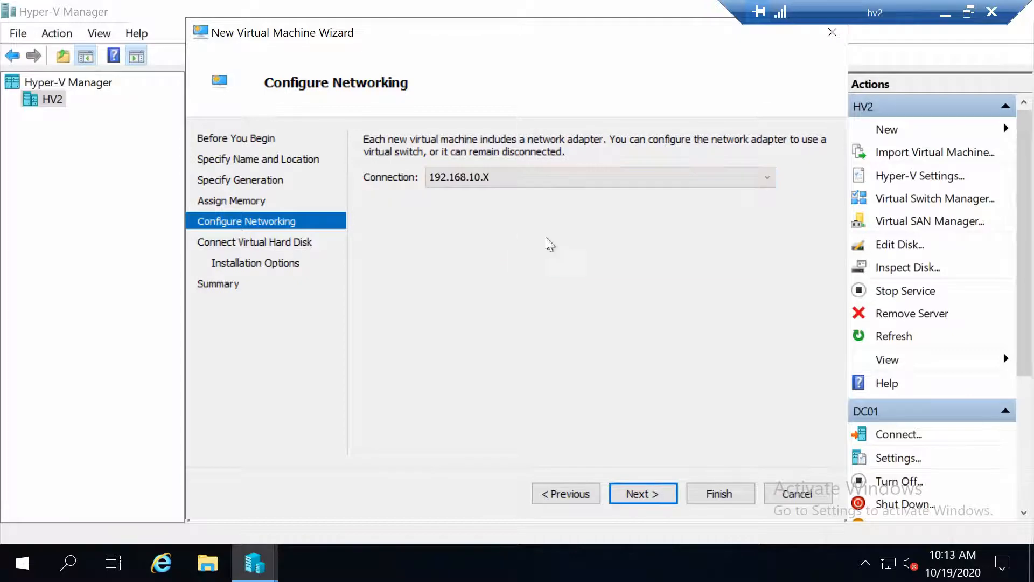
Give HVS01 a 50 GB disk, choose network-based OS installation and finish creating it
click(641, 494)
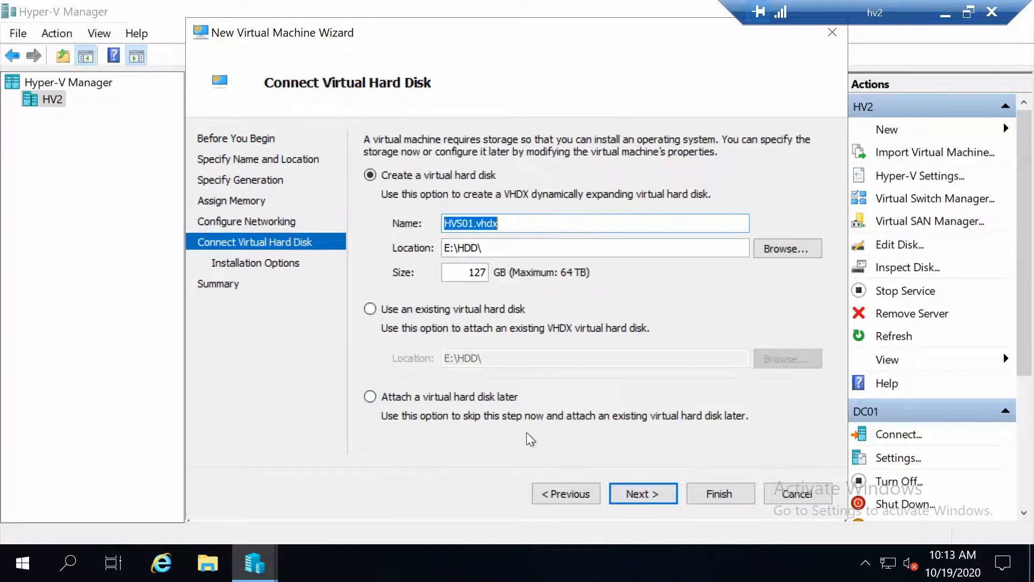
click(463, 273)
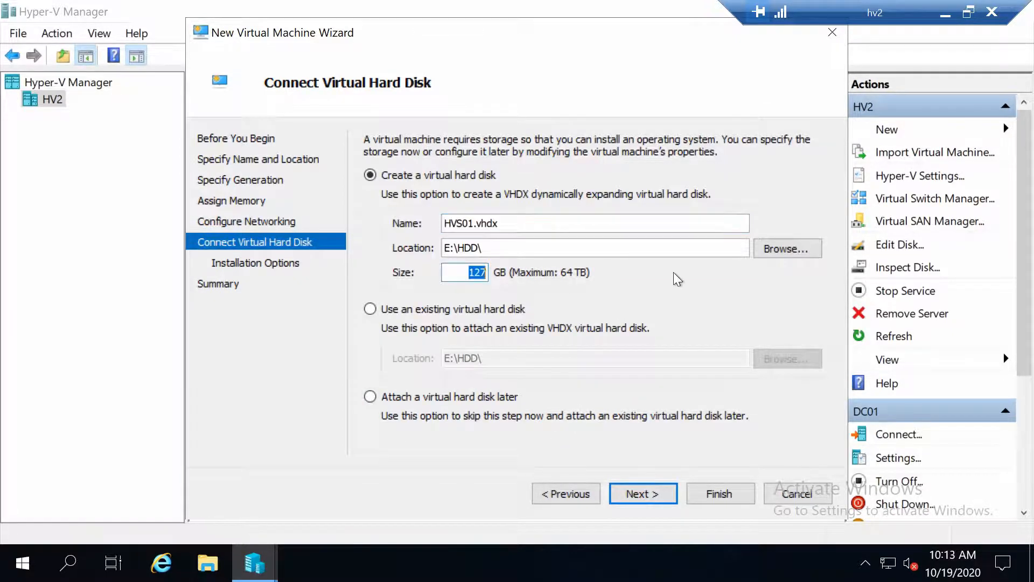
text(50)
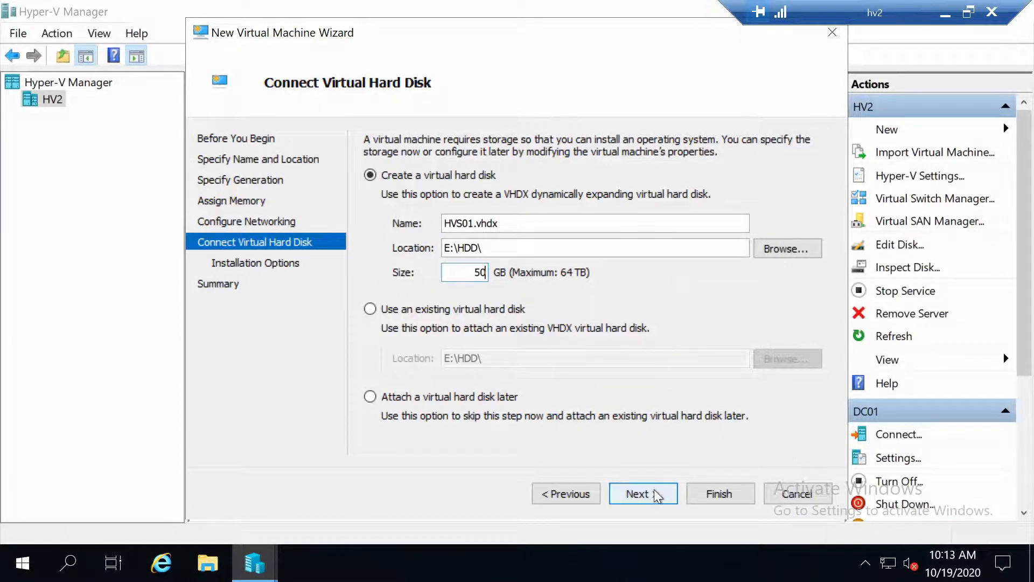
click(642, 494)
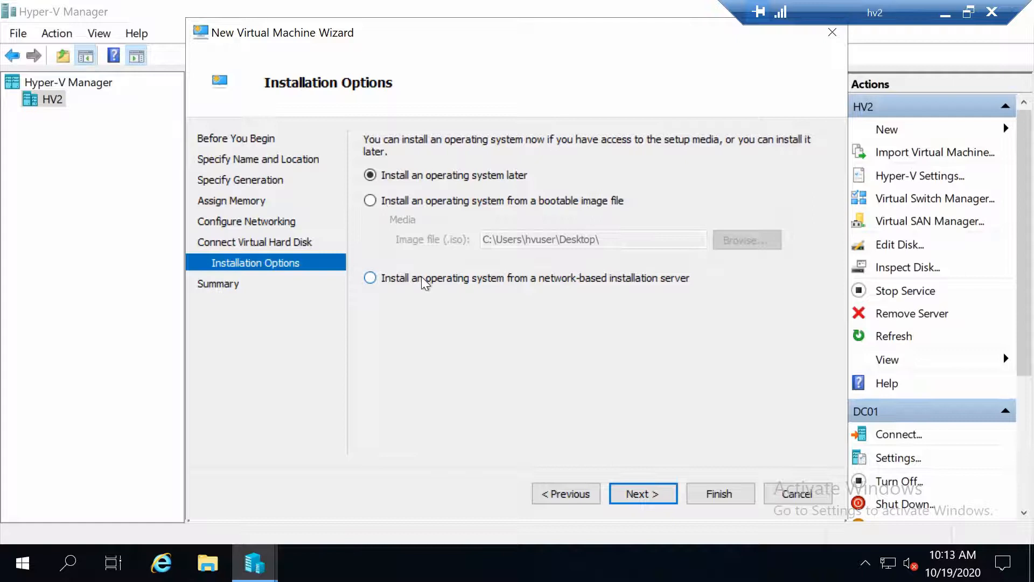
click(369, 278)
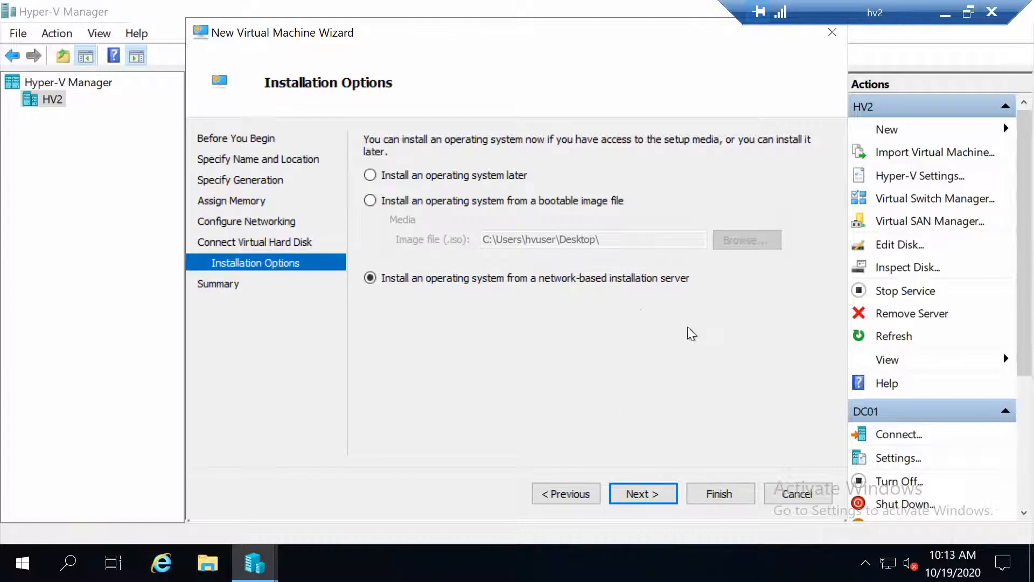
click(719, 493)
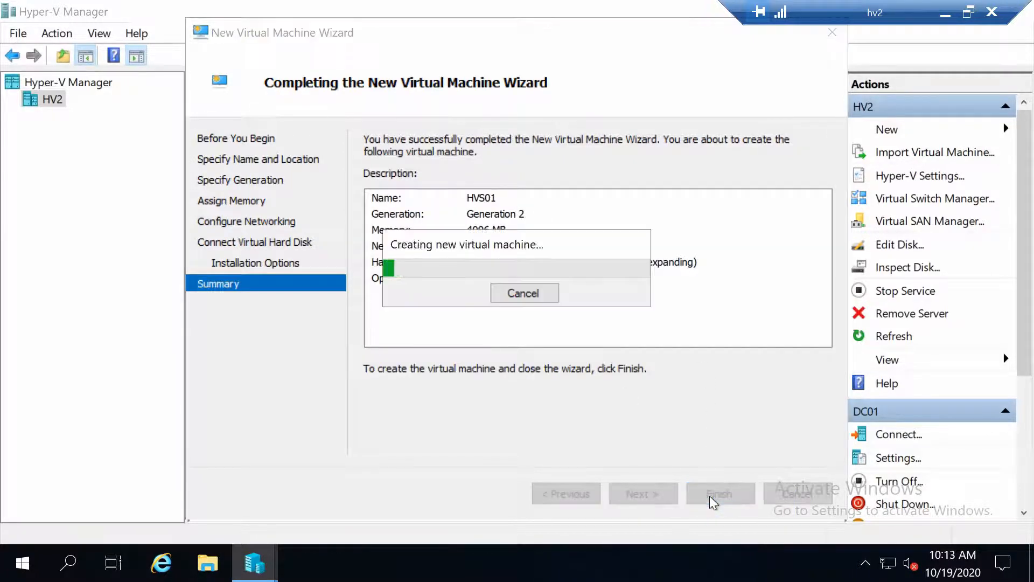
click(721, 493)
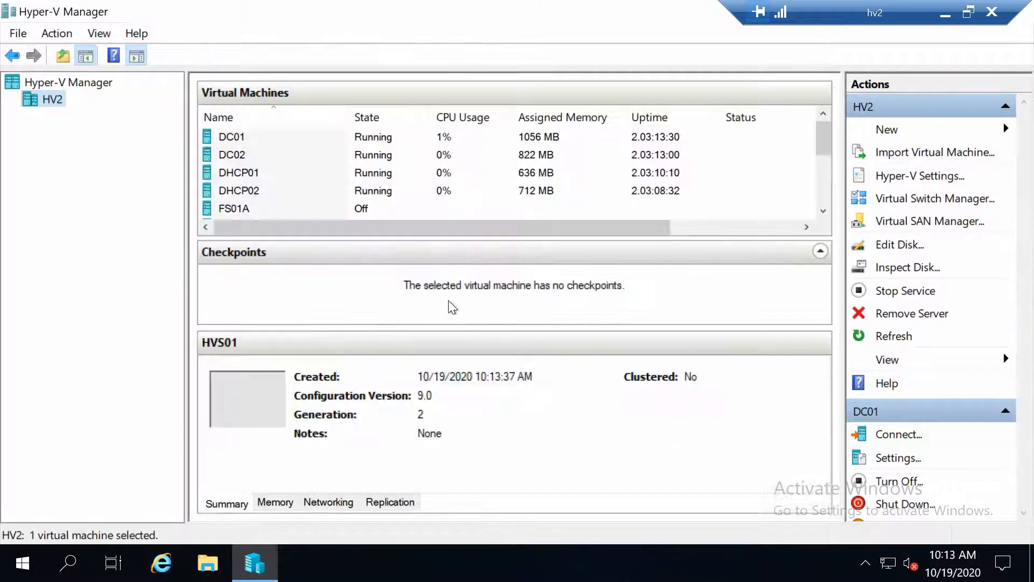
Connect to HVS01 and start it so it network-boots into WDS setup
click(234, 208)
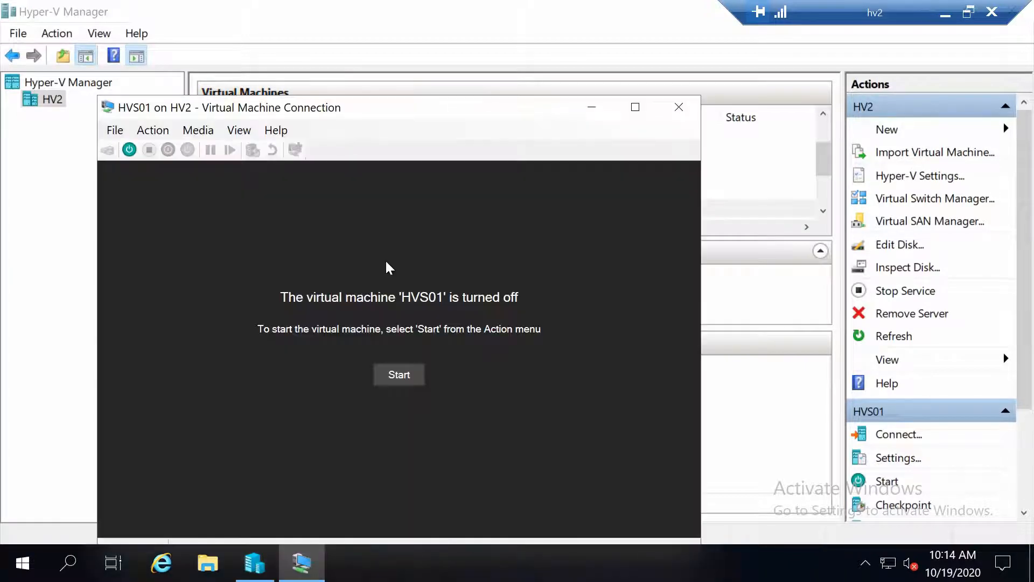
click(399, 374)
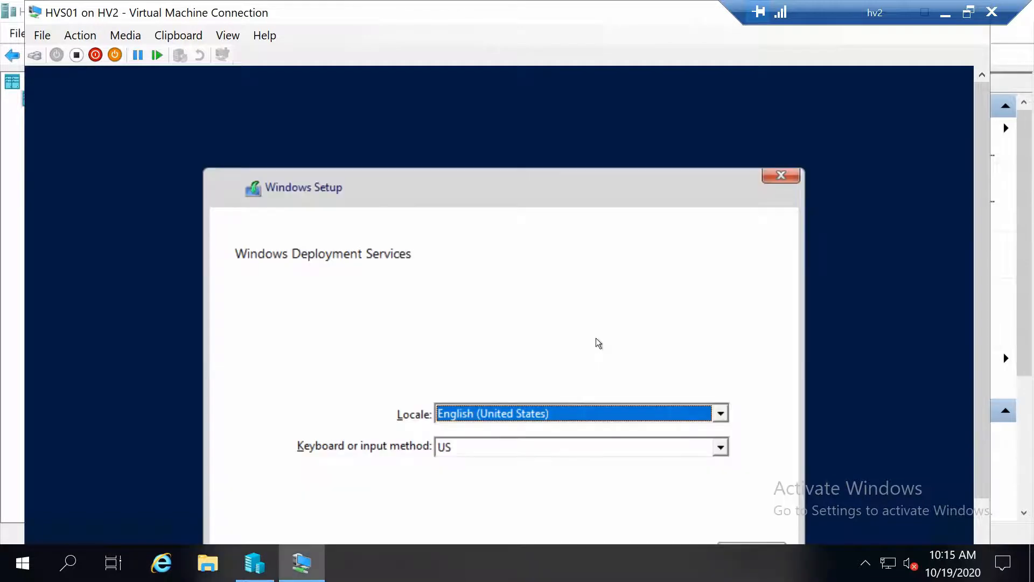
Accept the locale and sign in to WDS as testcorp\administrator to reach the OS list
scroll(down, 3)
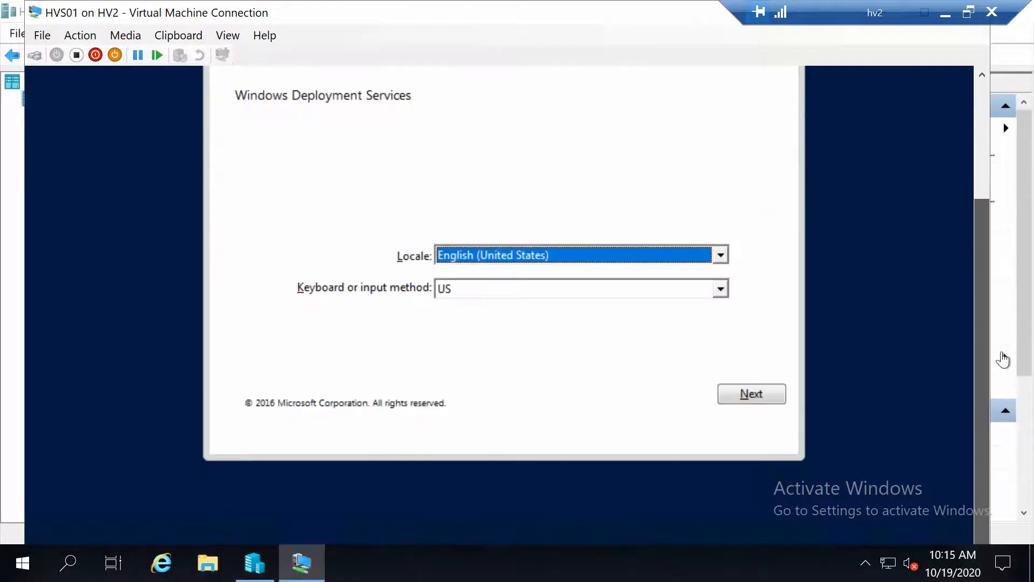
click(751, 394)
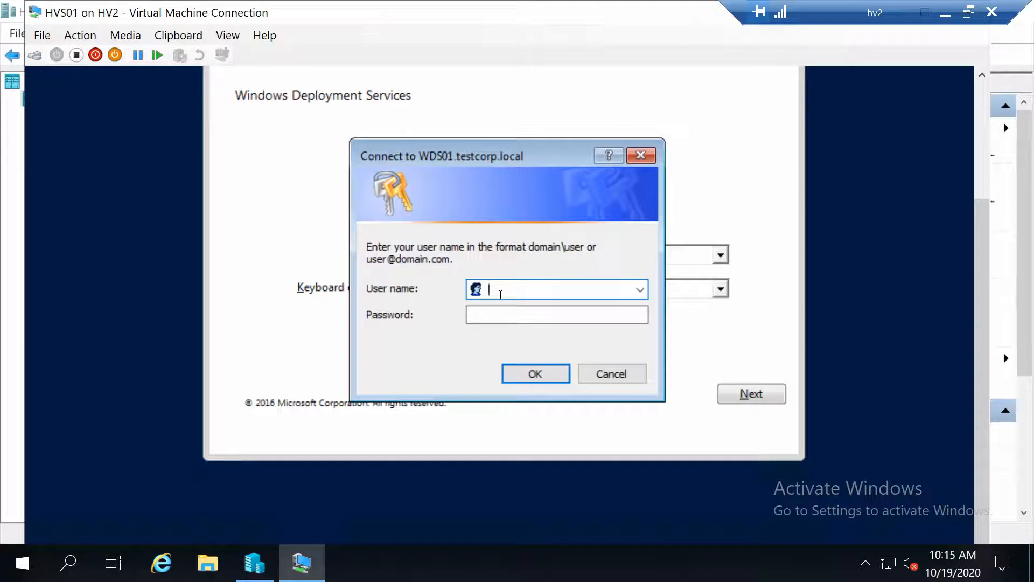
text(testcorp\adminis)
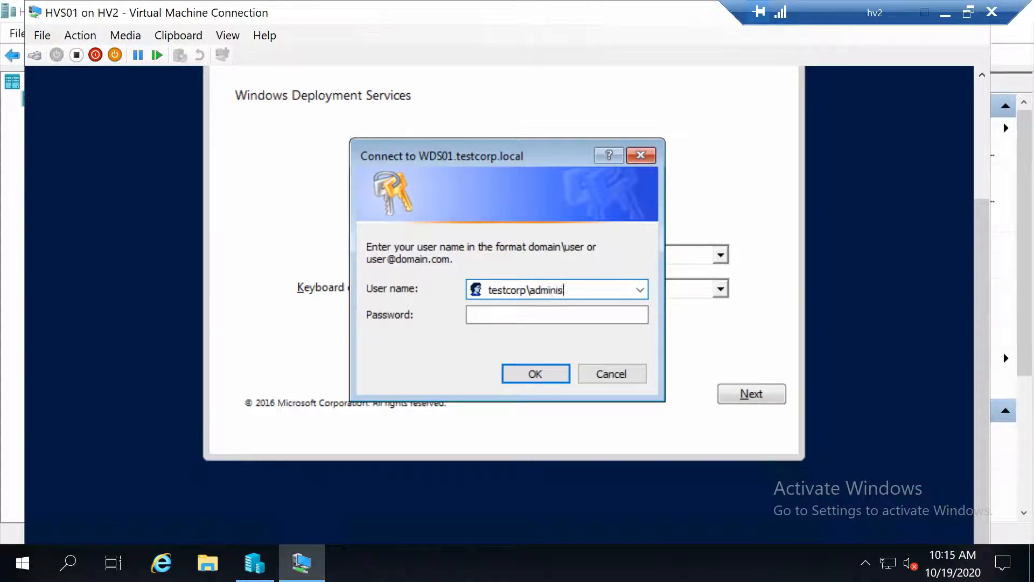
text(trator)
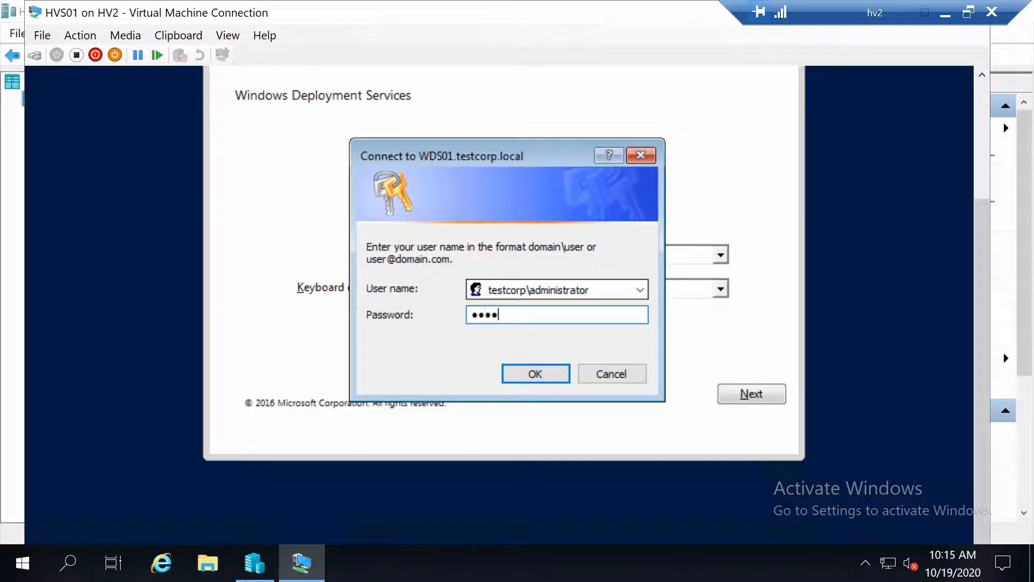
click(536, 374)
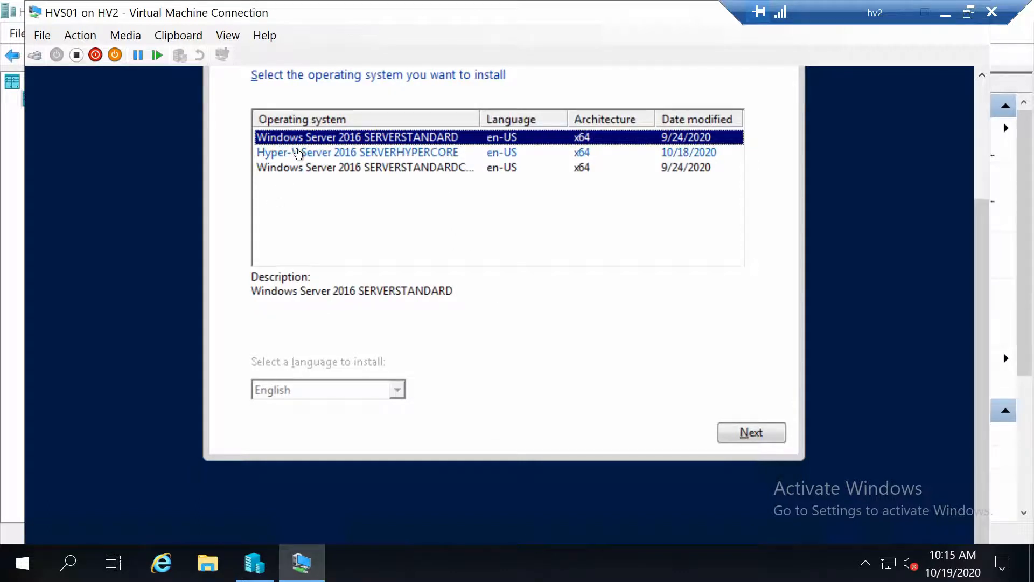
Install Hyper-V Server 2016 SERVERHYPERCORE onto Drive 0 unallocated space
click(357, 152)
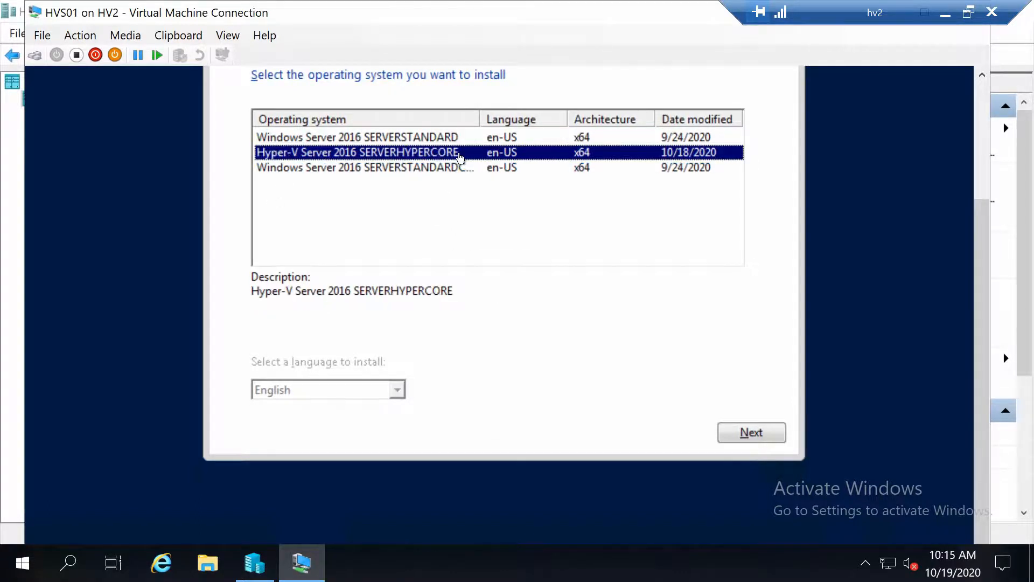
mouse_move(710, 505)
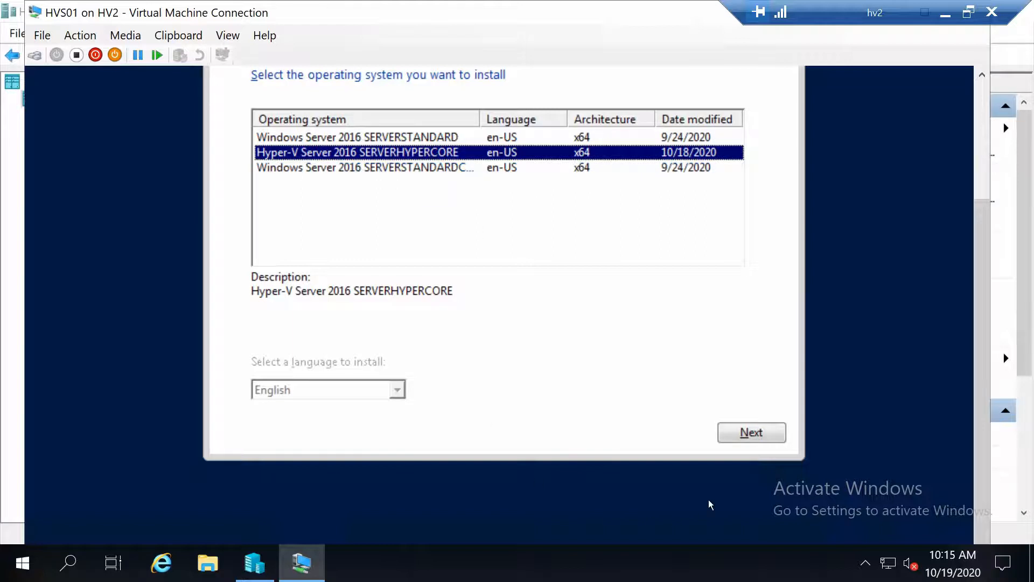
click(751, 432)
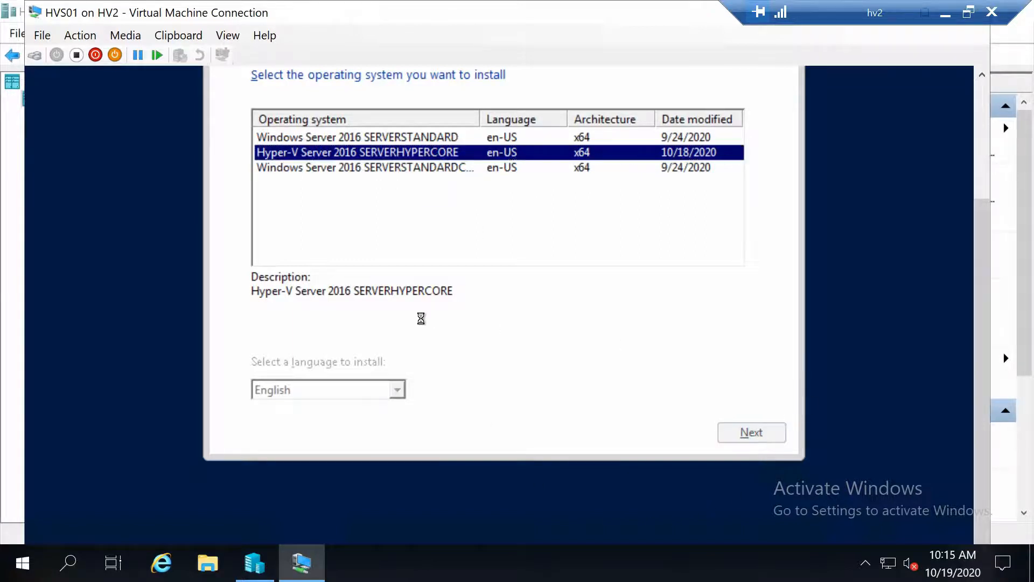
click(751, 432)
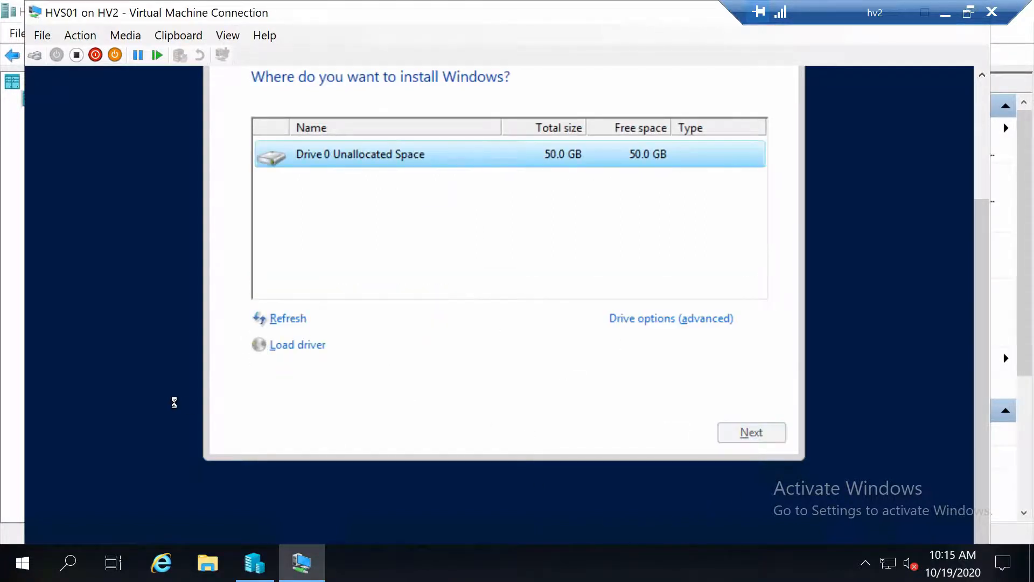
click(751, 432)
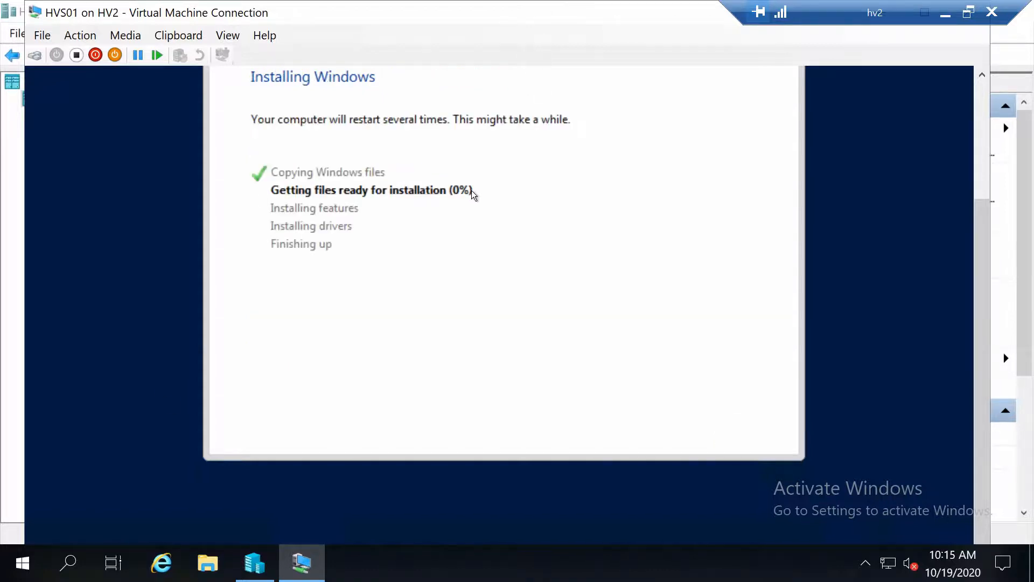
mouse_move(427, 257)
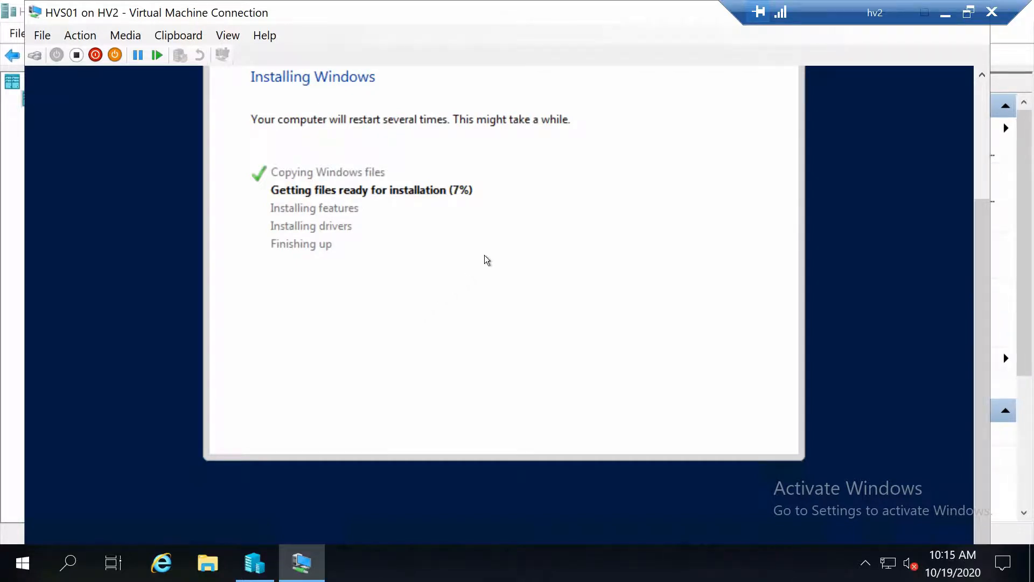
mouse_move(469, 279)
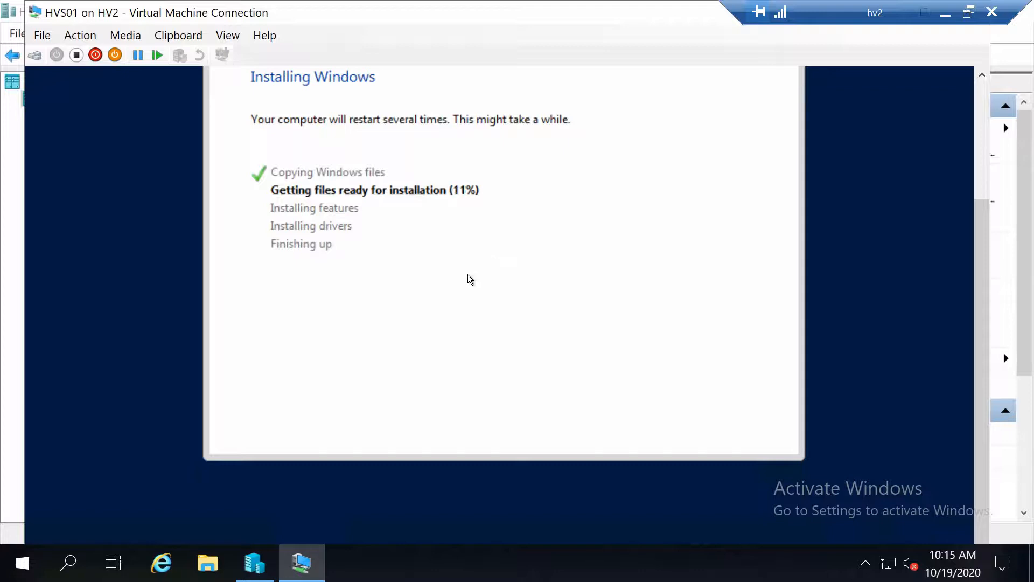
mouse_move(457, 300)
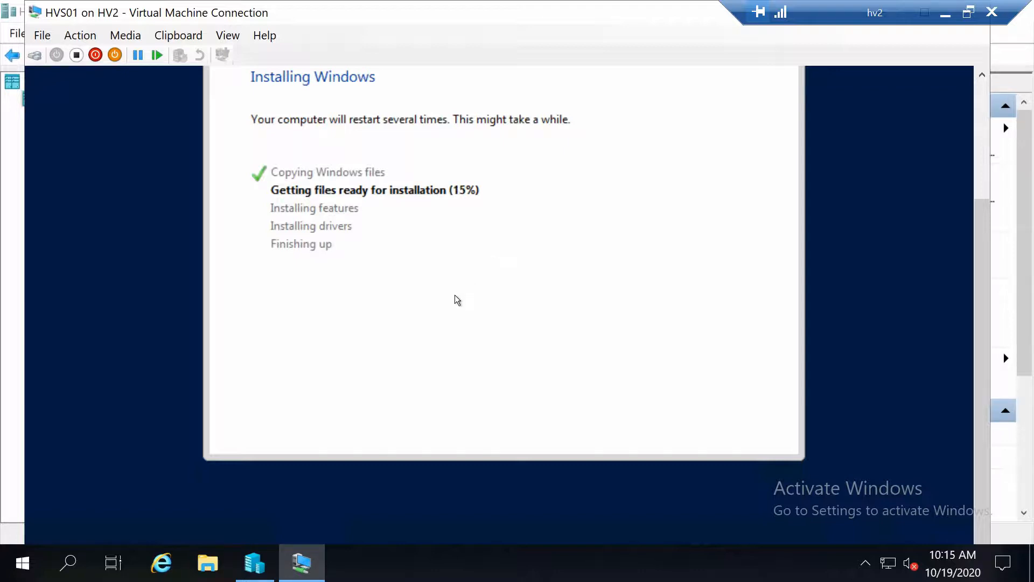
click(79, 35)
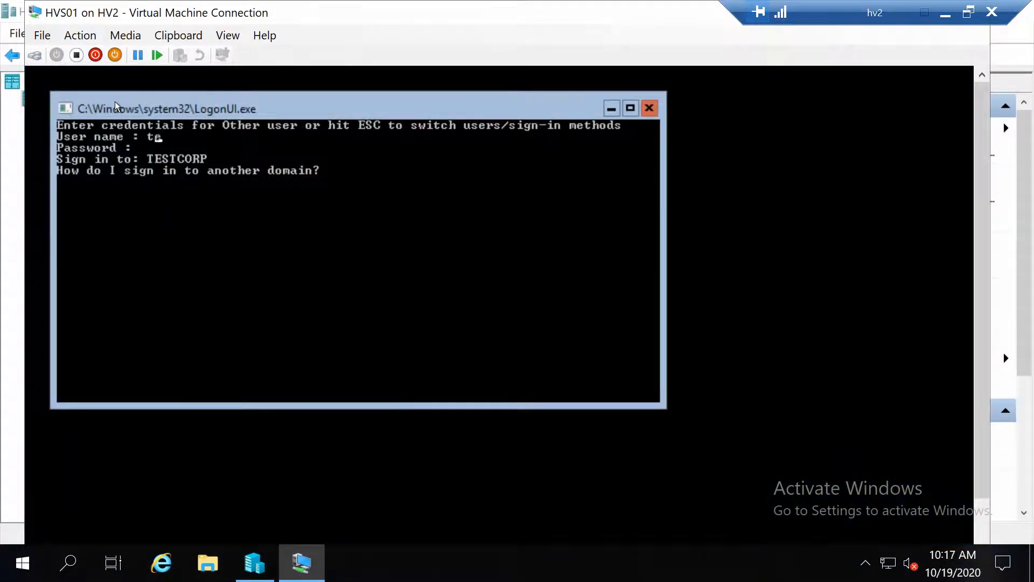
Log on to the installed server as testcorp\administrator with its password
text(stcorp\administrator)
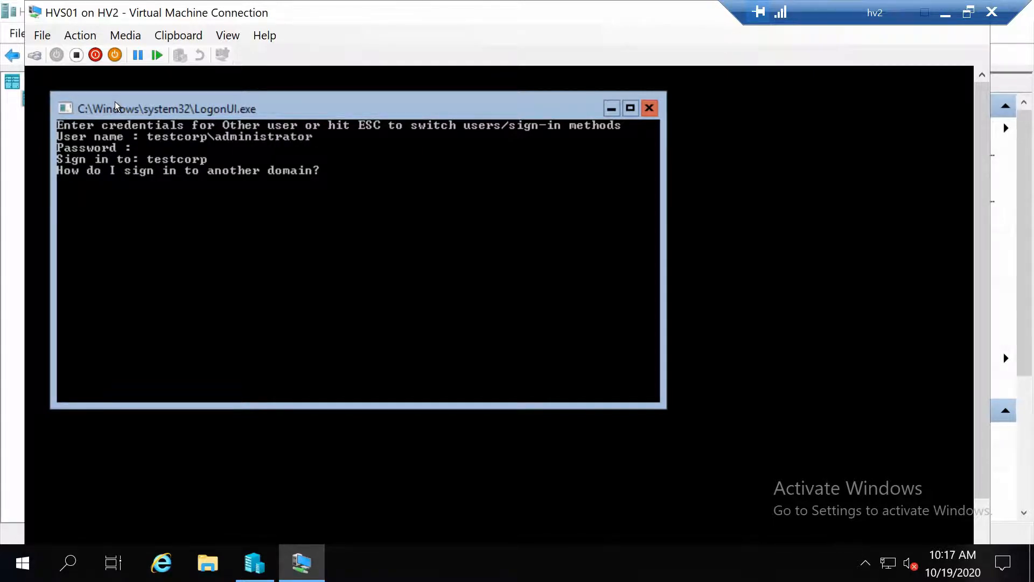
text(*)
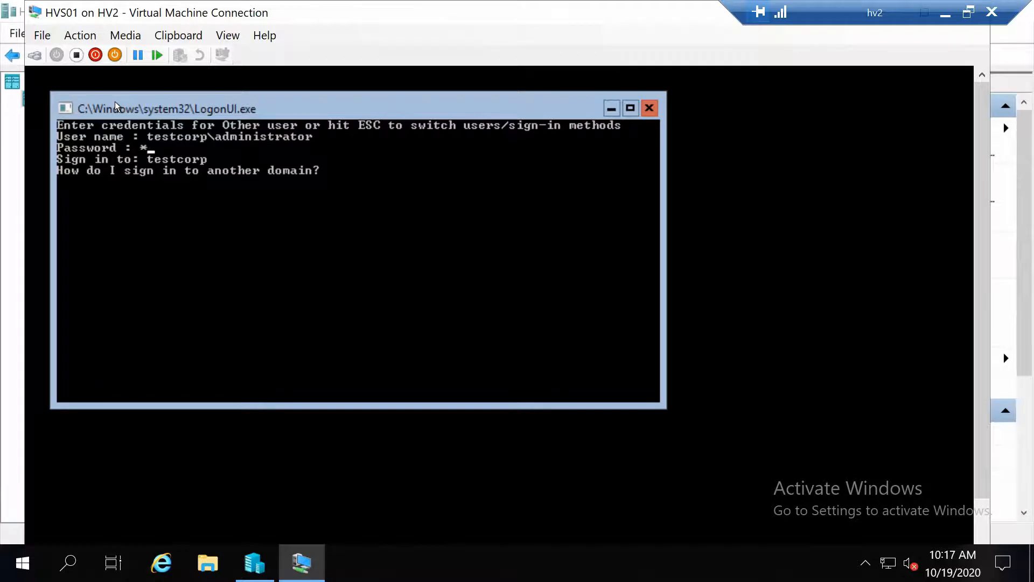
text(password)
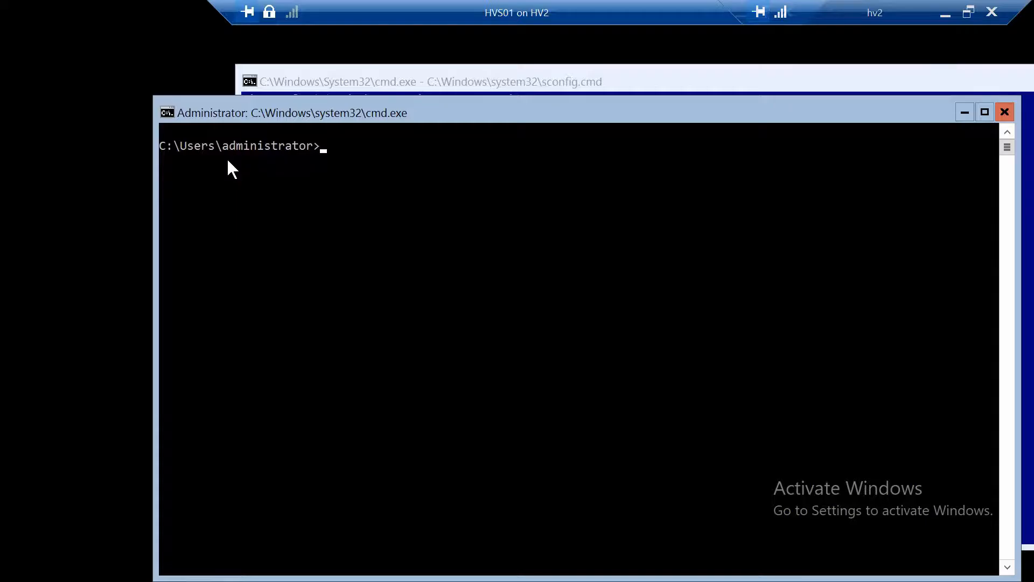
Run 'start powershell' from the command prompt to launch Windows PowerShell
text(sta)
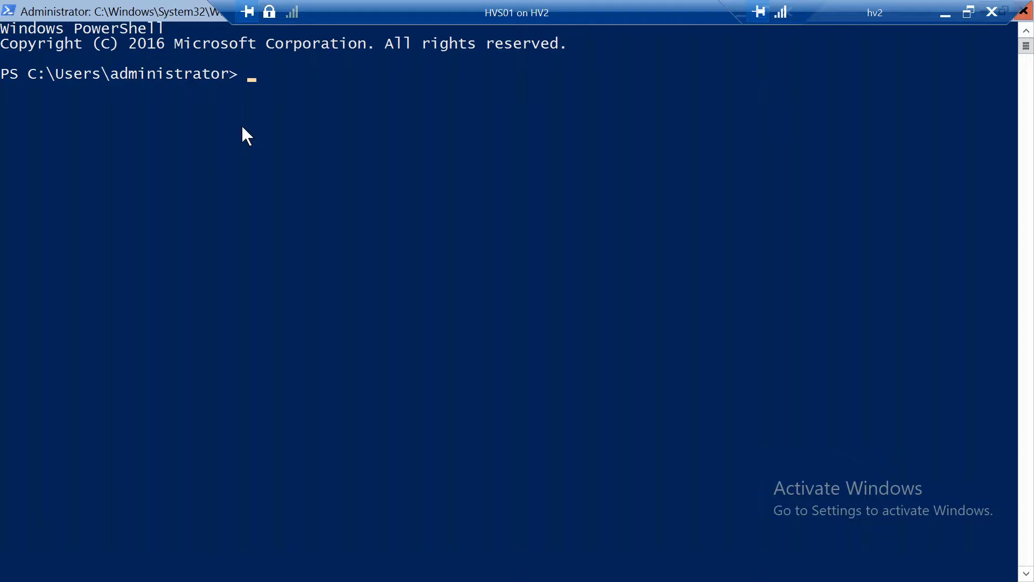
Run Set-VMHost with C:\VMs paths and create private switch TestSW and external switch Ext
text(Set-VMHost -VirtualHardDiskPath 'C:\VMs' -VirtualMachinePath 'C:\VMs' -EnableEnhancedSessionMode $true)
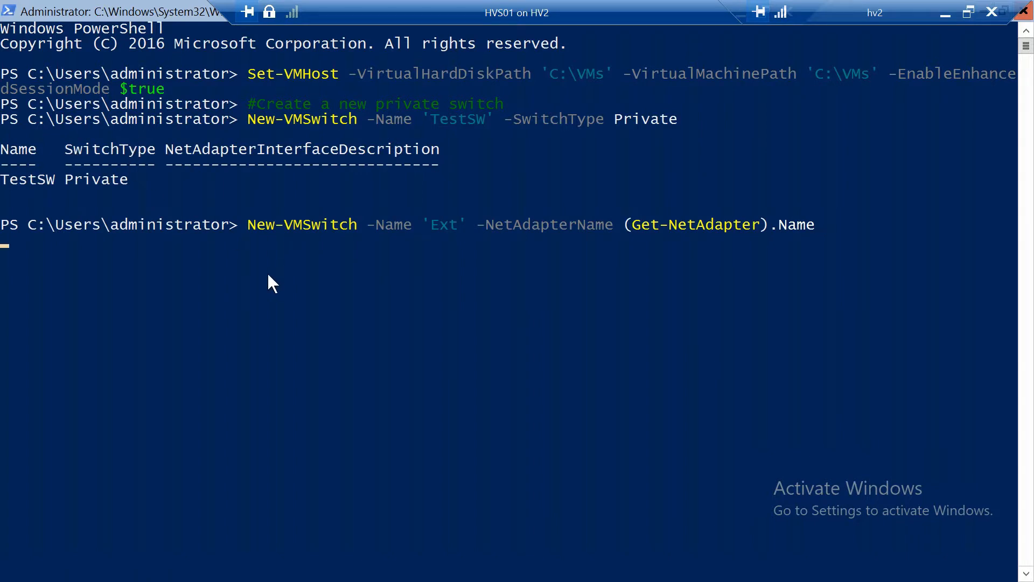
key(enter)
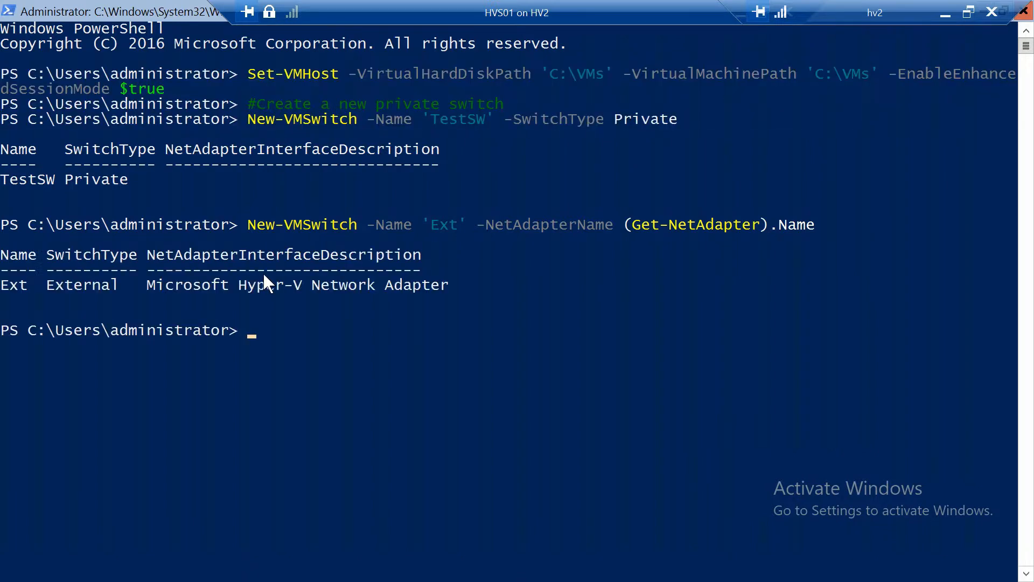
mouse_move(484, 317)
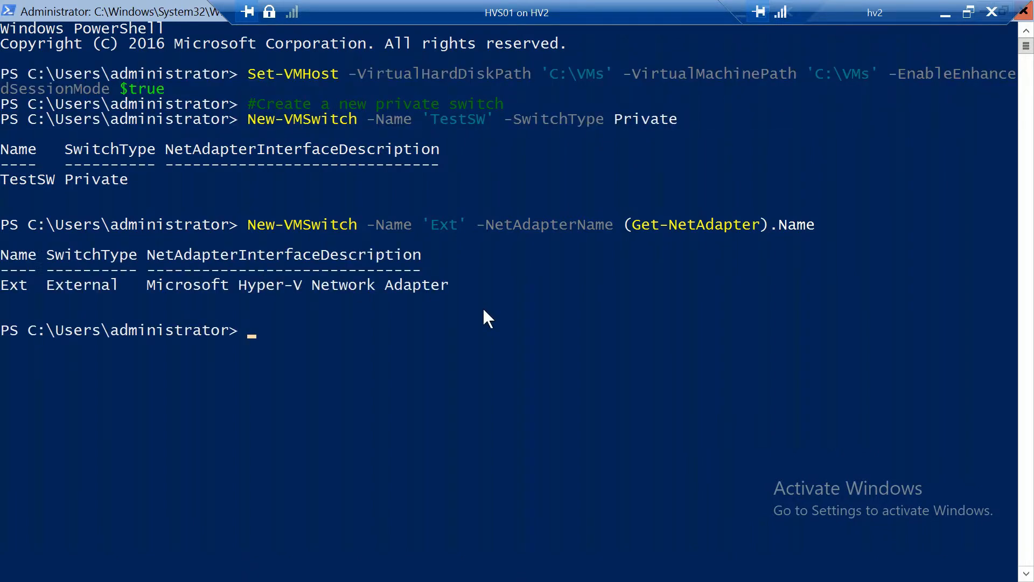